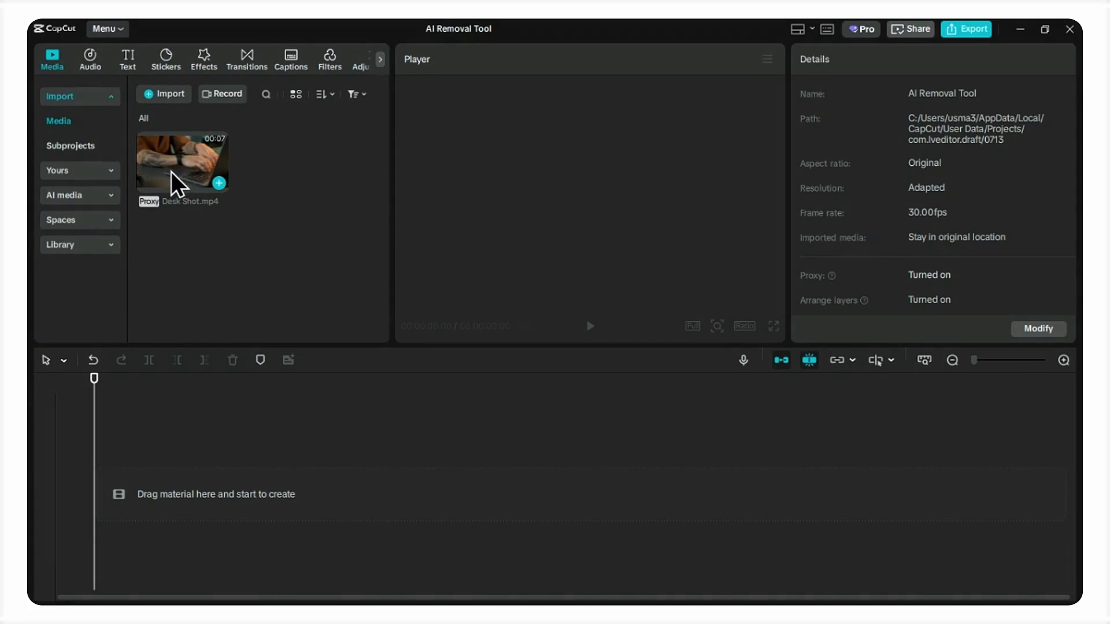
Step: Add Desk Shot.mp4 to the timeline so its seven-second footage previews in the player
left_click_drag(181, 160, 315, 493)
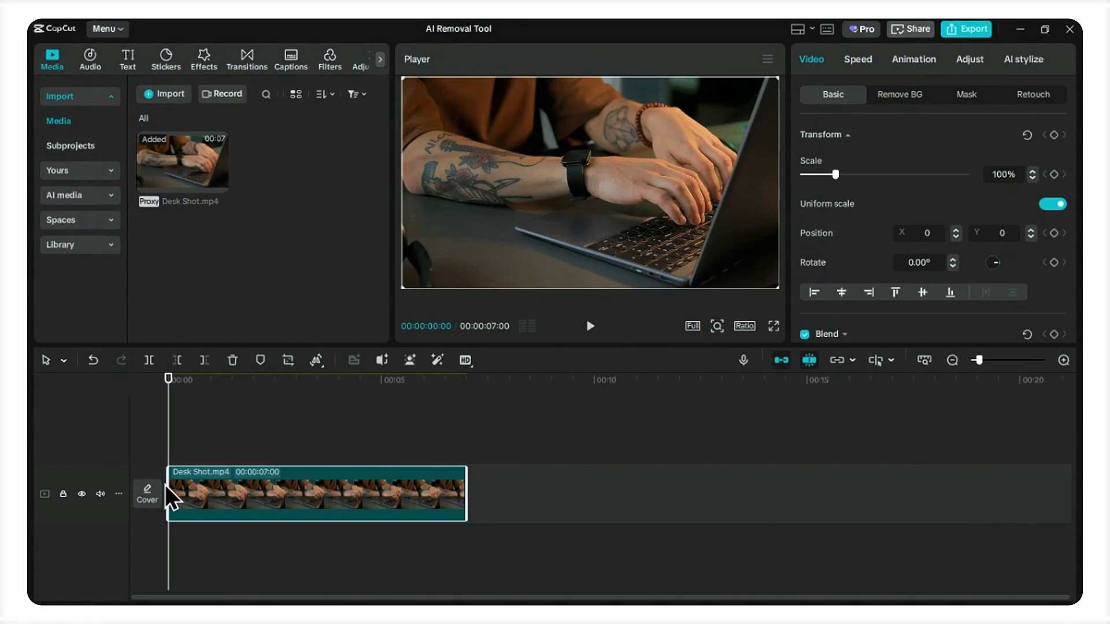
mouse_move(421, 276)
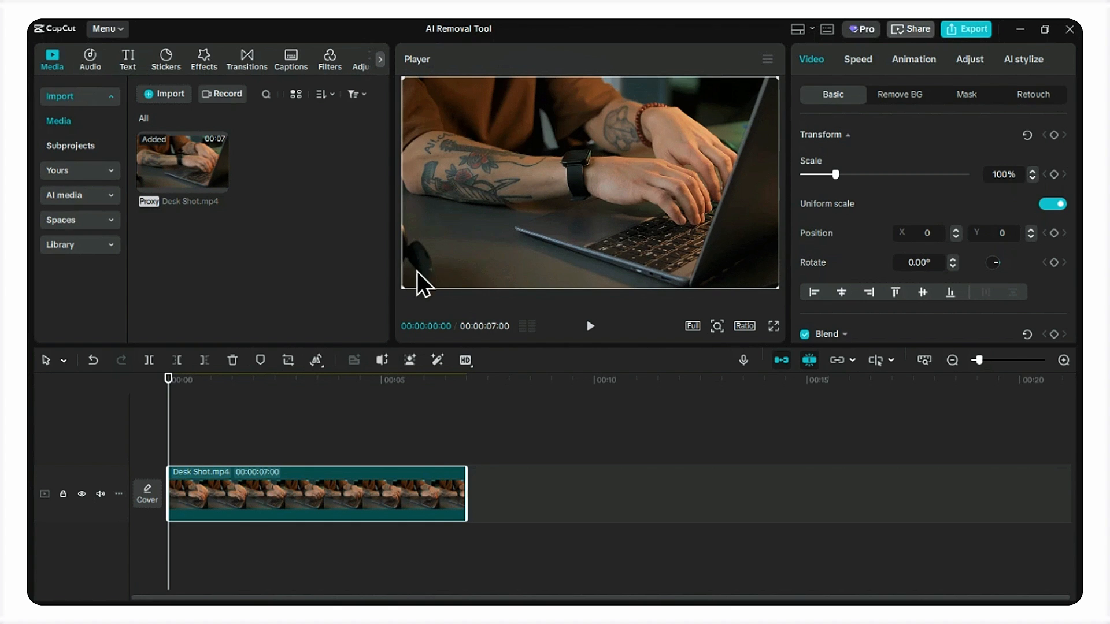
mouse_move(288, 360)
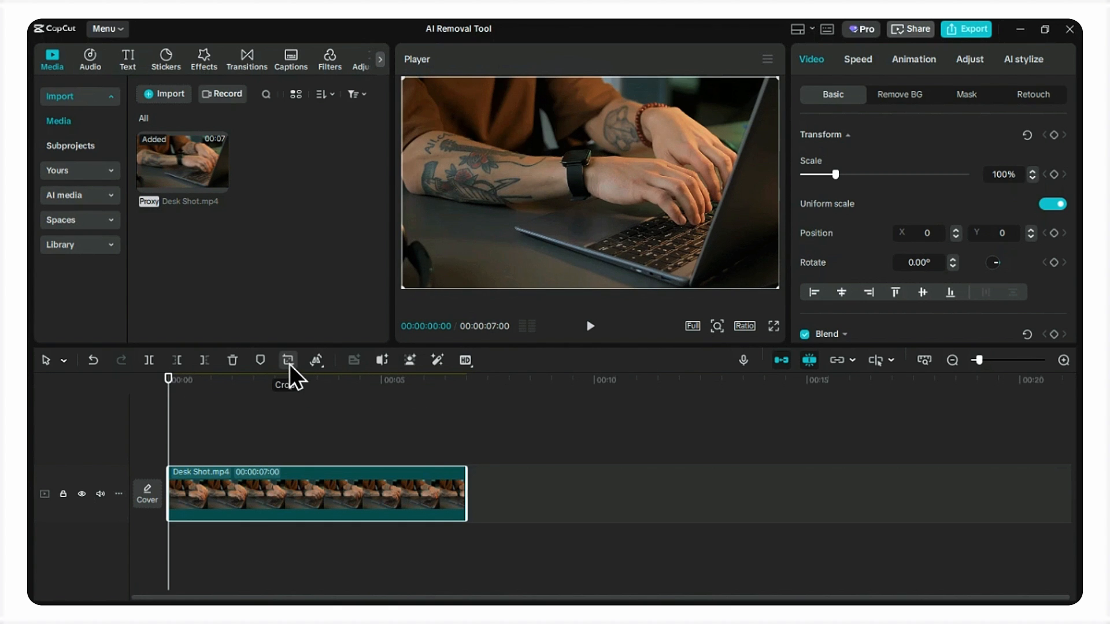
left_click(286, 360)
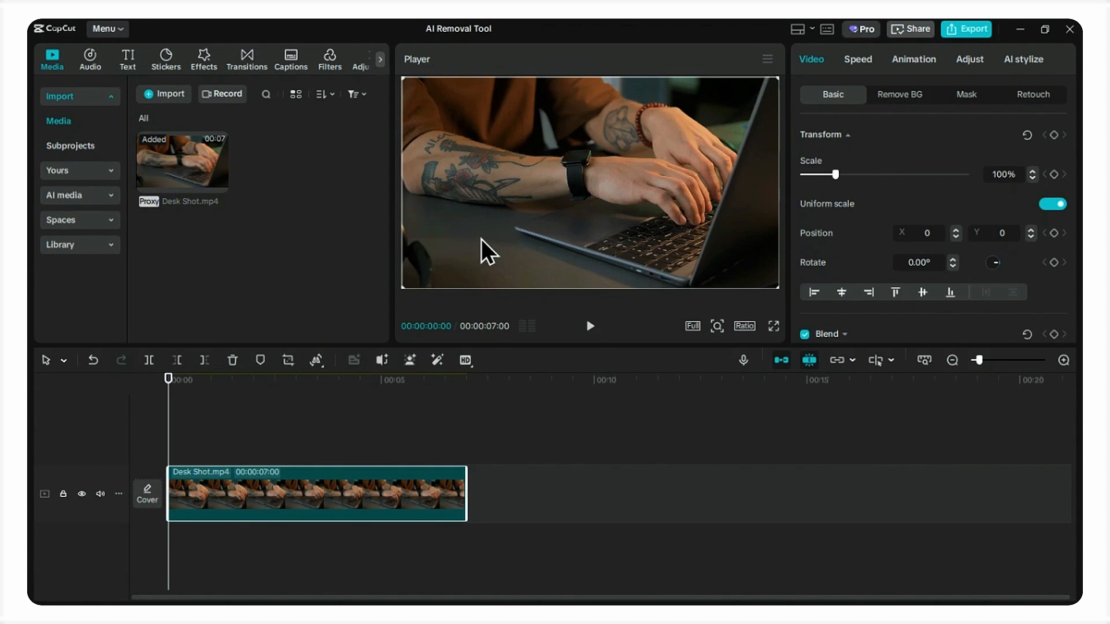
mouse_move(263, 514)
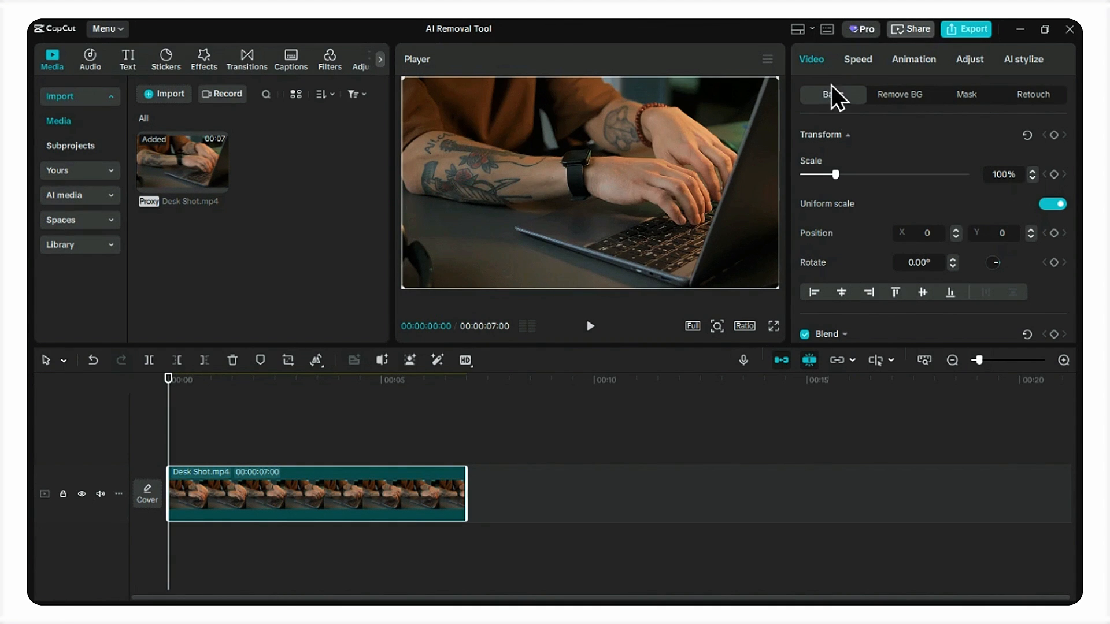
Step: Scroll the Video > Basic settings down to reveal the AI remove checkbox
left_click(832, 95)
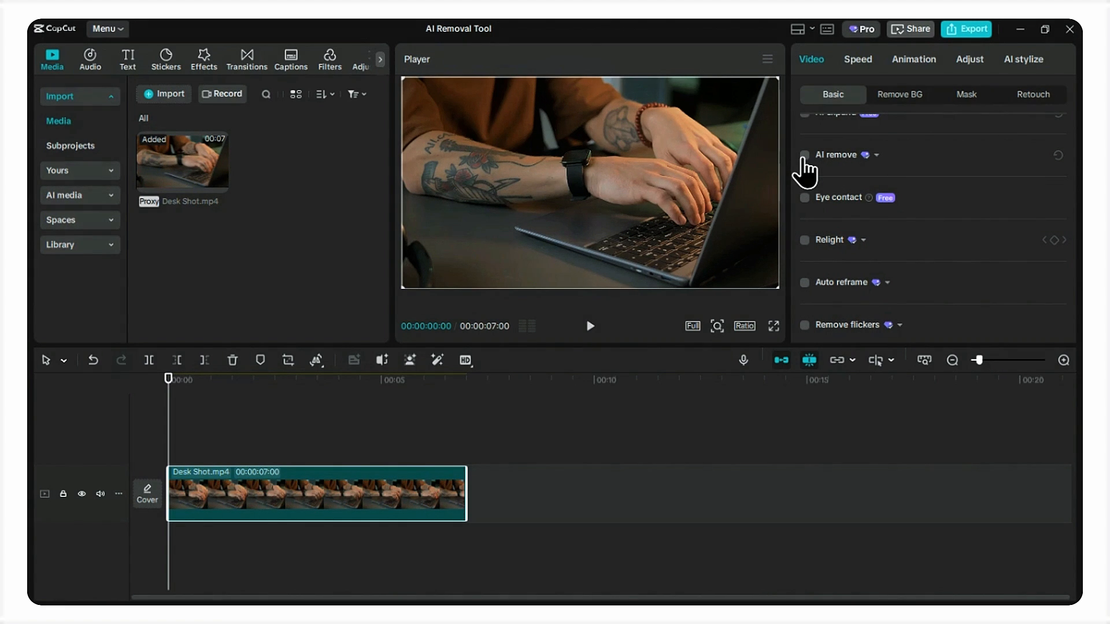
Step: Enable AI remove and set the removal brush size to 41
left_click(805, 155)
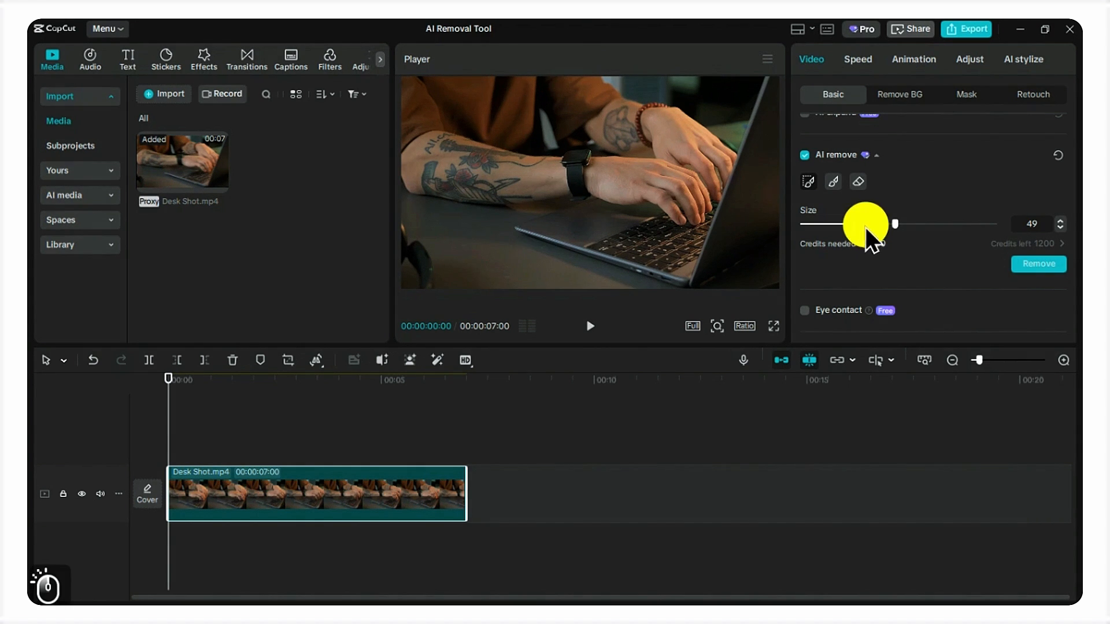
left_click_drag(895, 224, 881, 224)
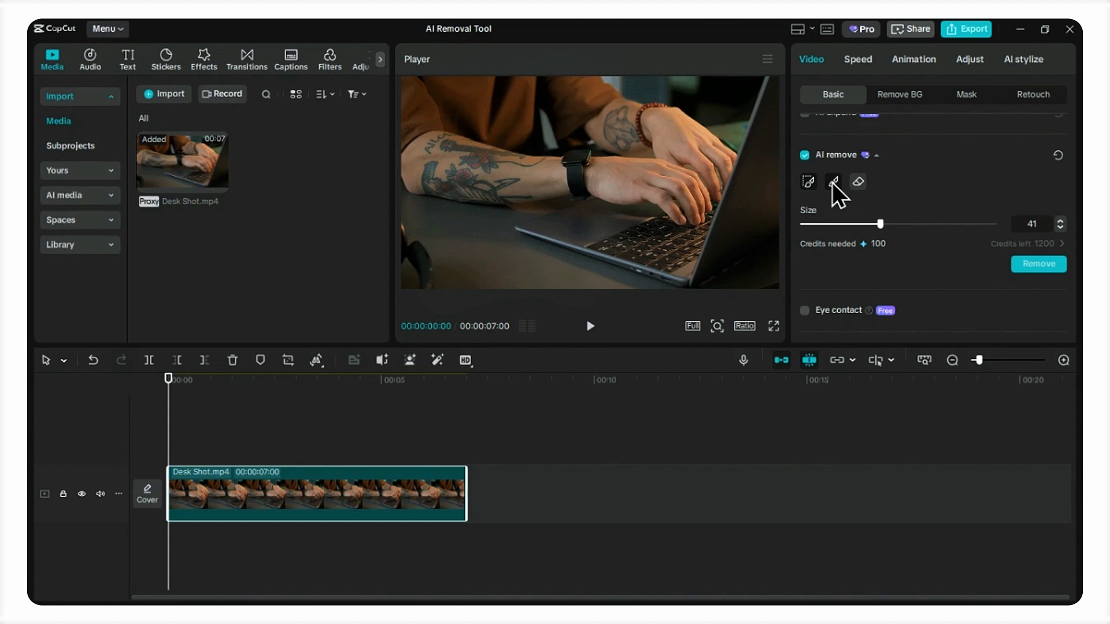
mouse_move(833, 180)
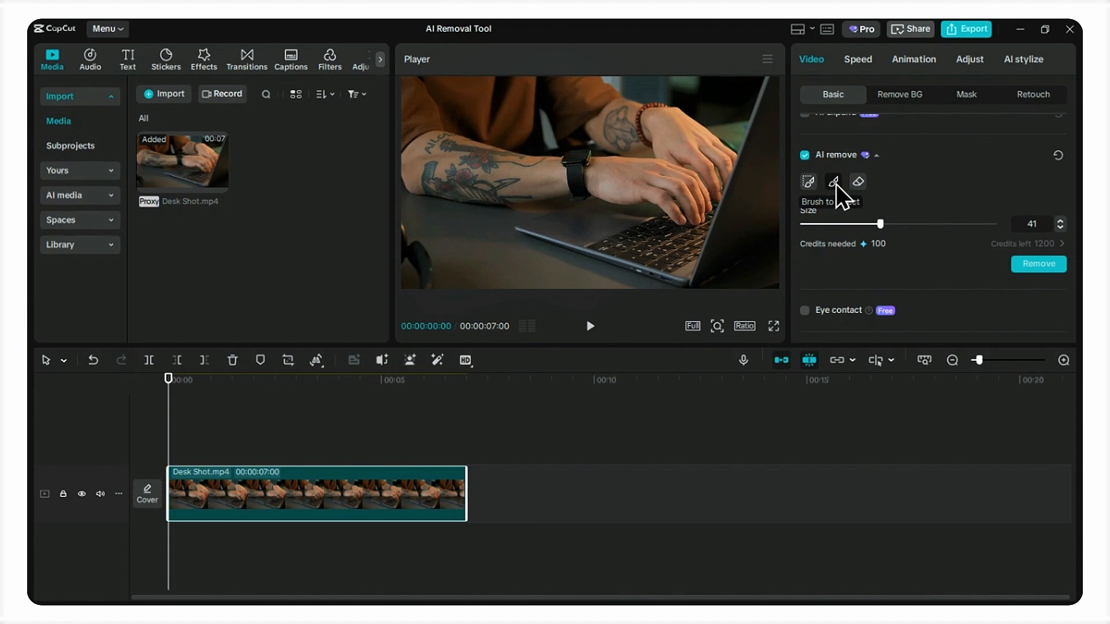
mouse_move(407, 244)
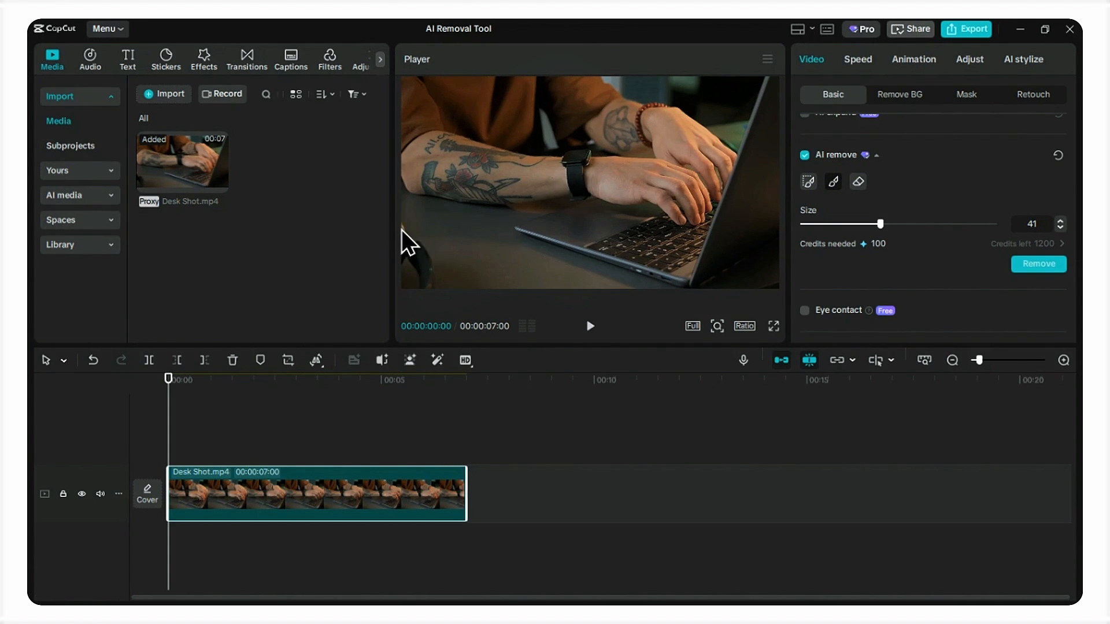
Step: Paint over the dark object beside the arm in the lower-left corner
left_click(416, 248)
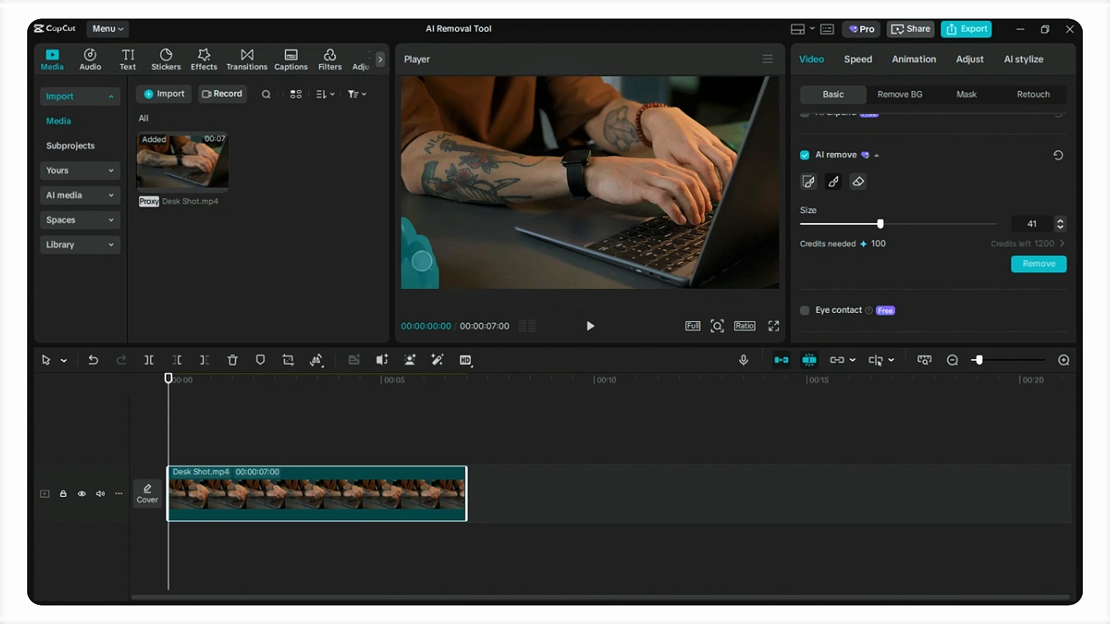
mouse_move(437, 257)
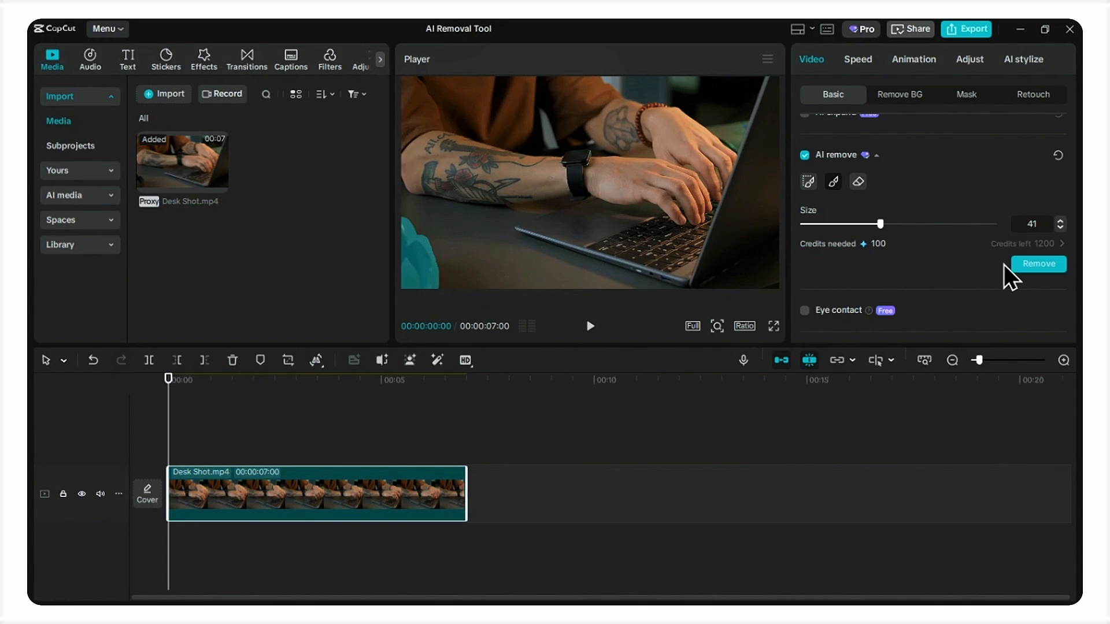
Step: Apply Remove to erase the painted object, then play back the result
left_click(1037, 263)
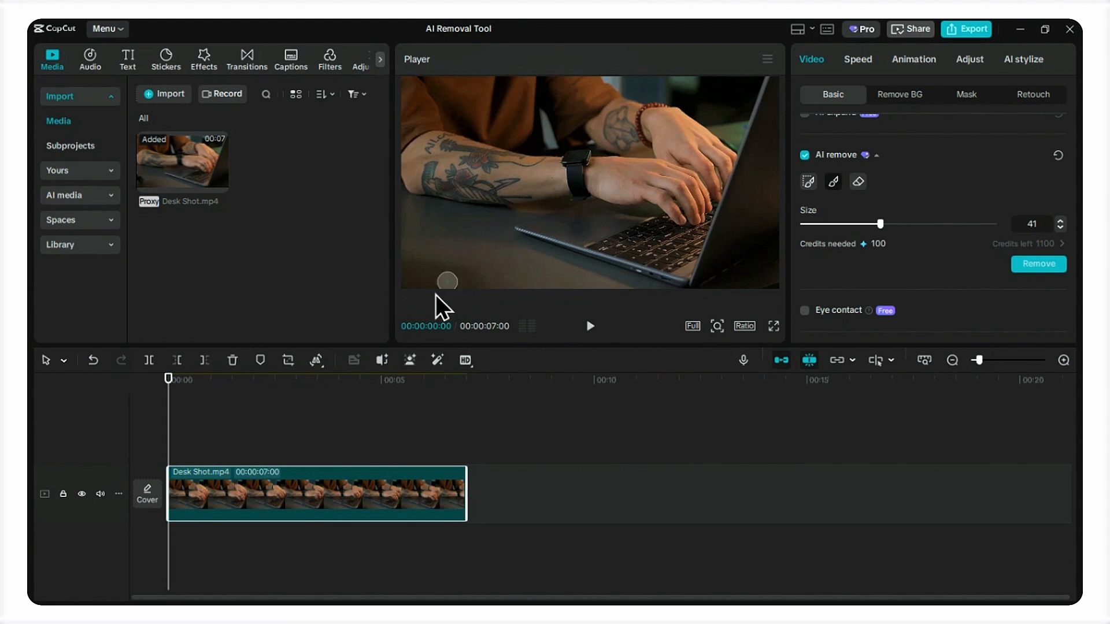
mouse_move(255, 488)
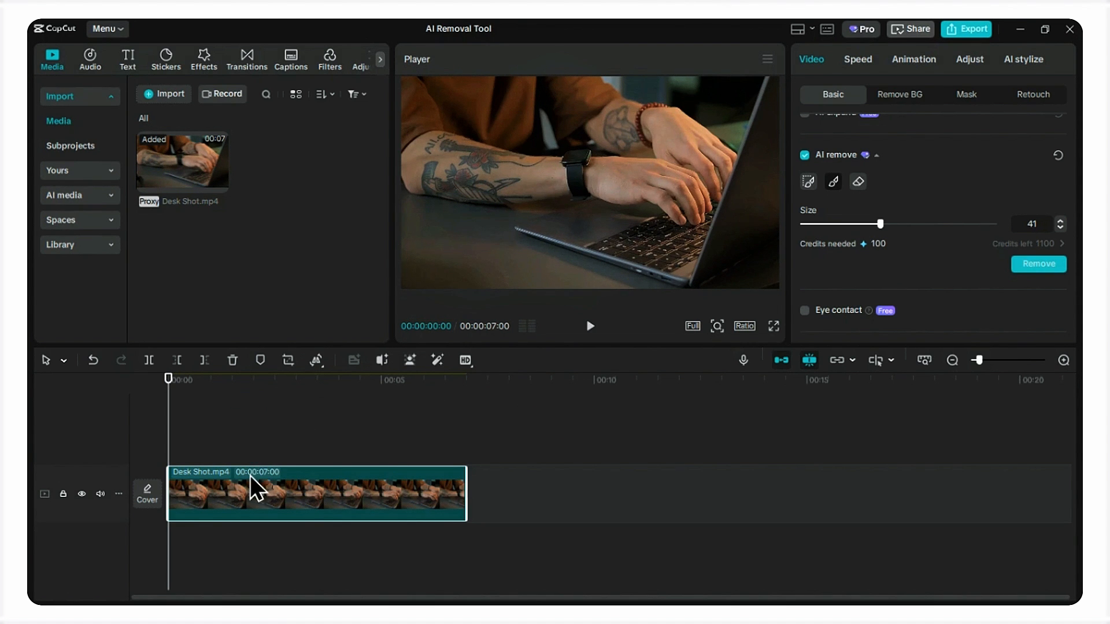
key("space")
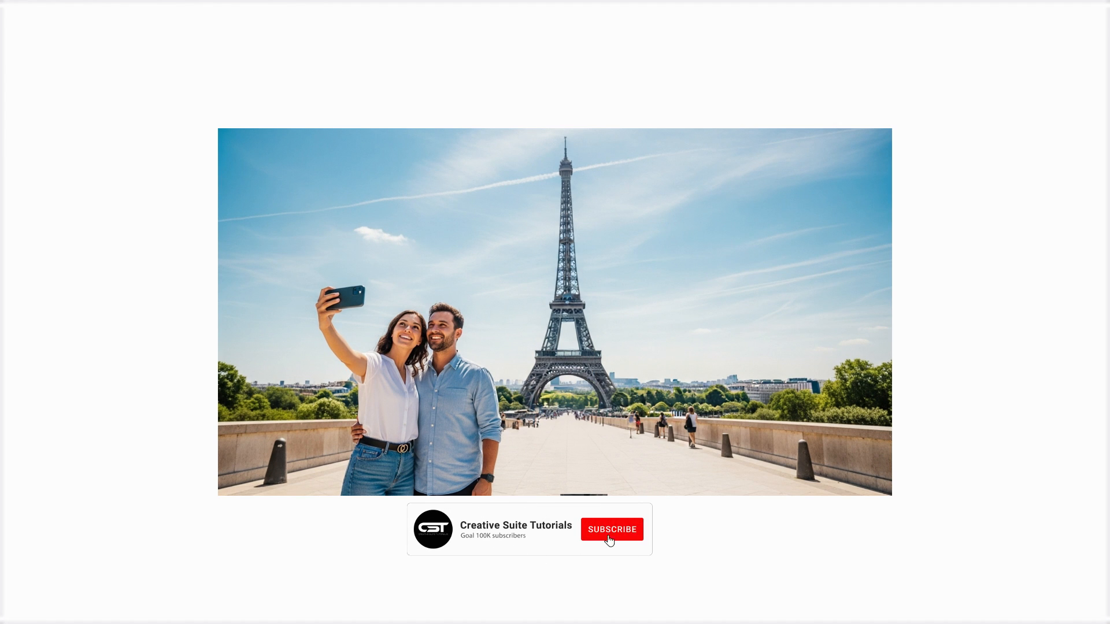
Step: Click through on the outro card with the subscribe prompt
left_click(611, 529)
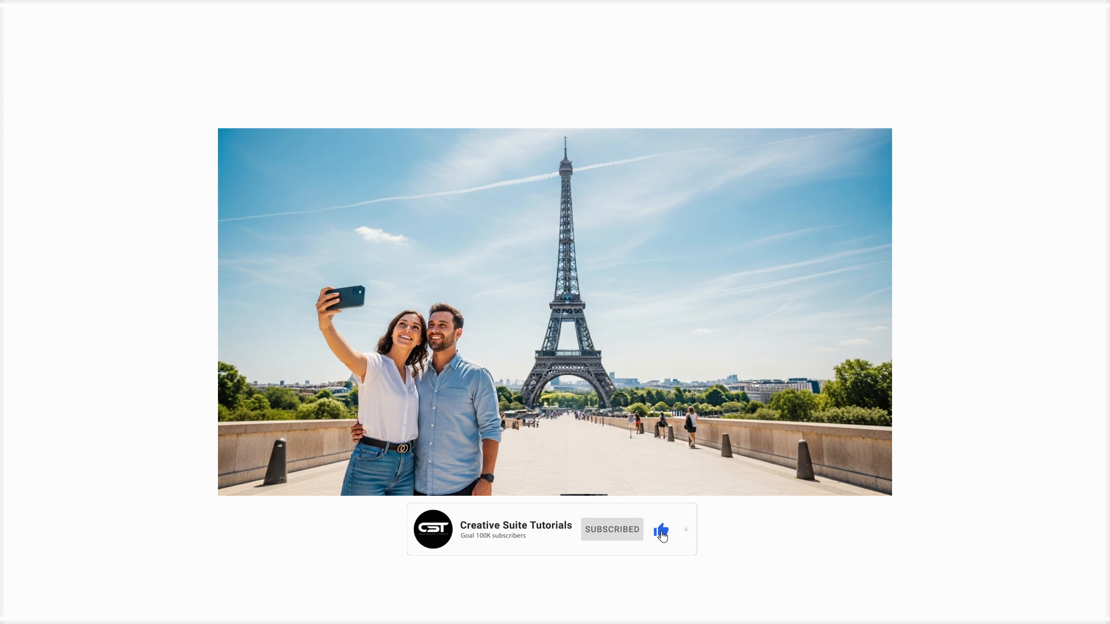